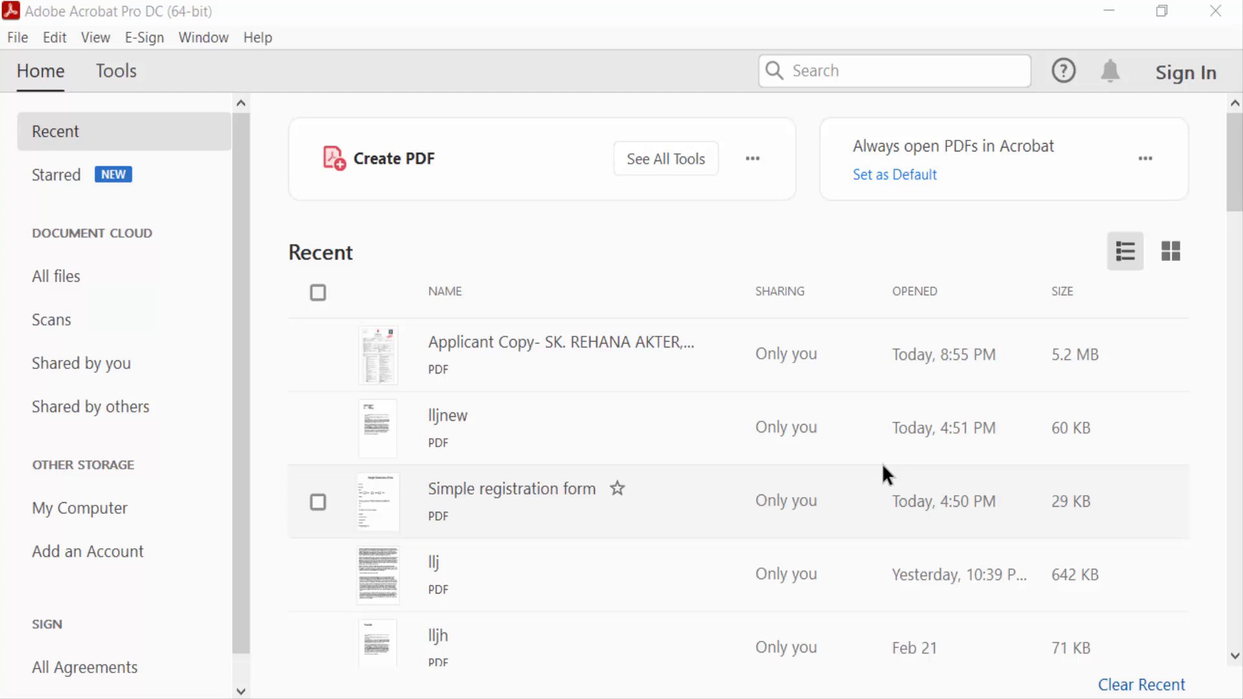
mouse_move(495, 438)
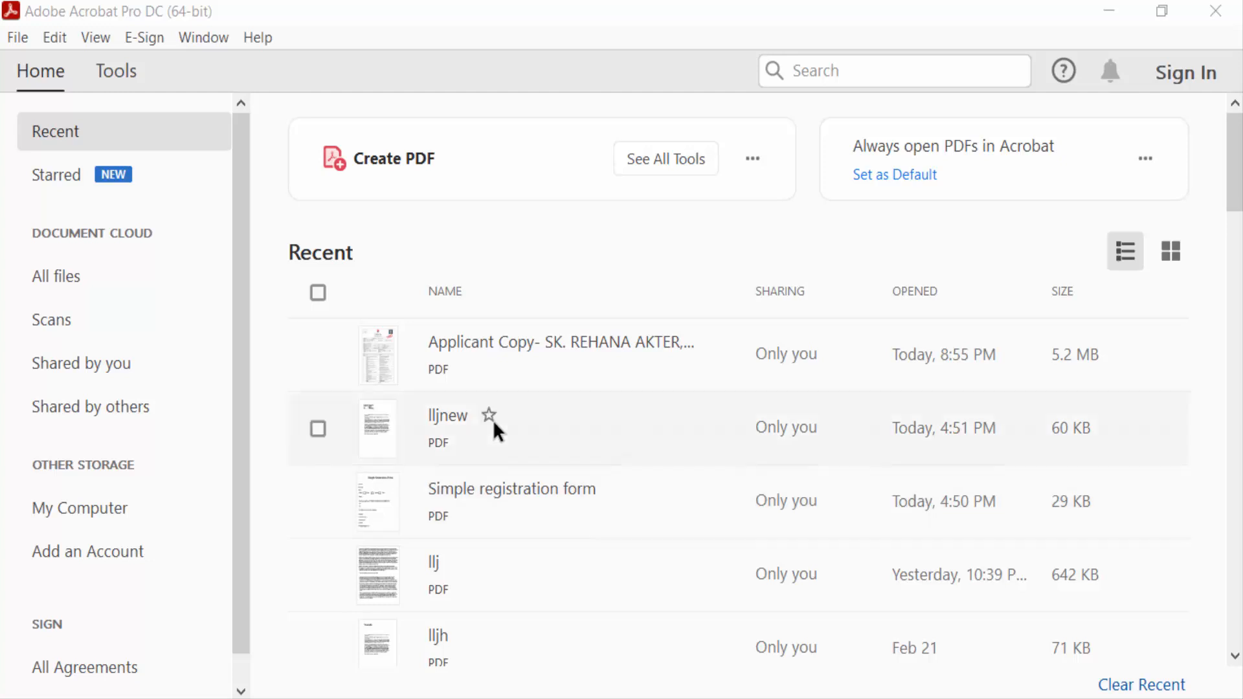
mouse_move(449, 591)
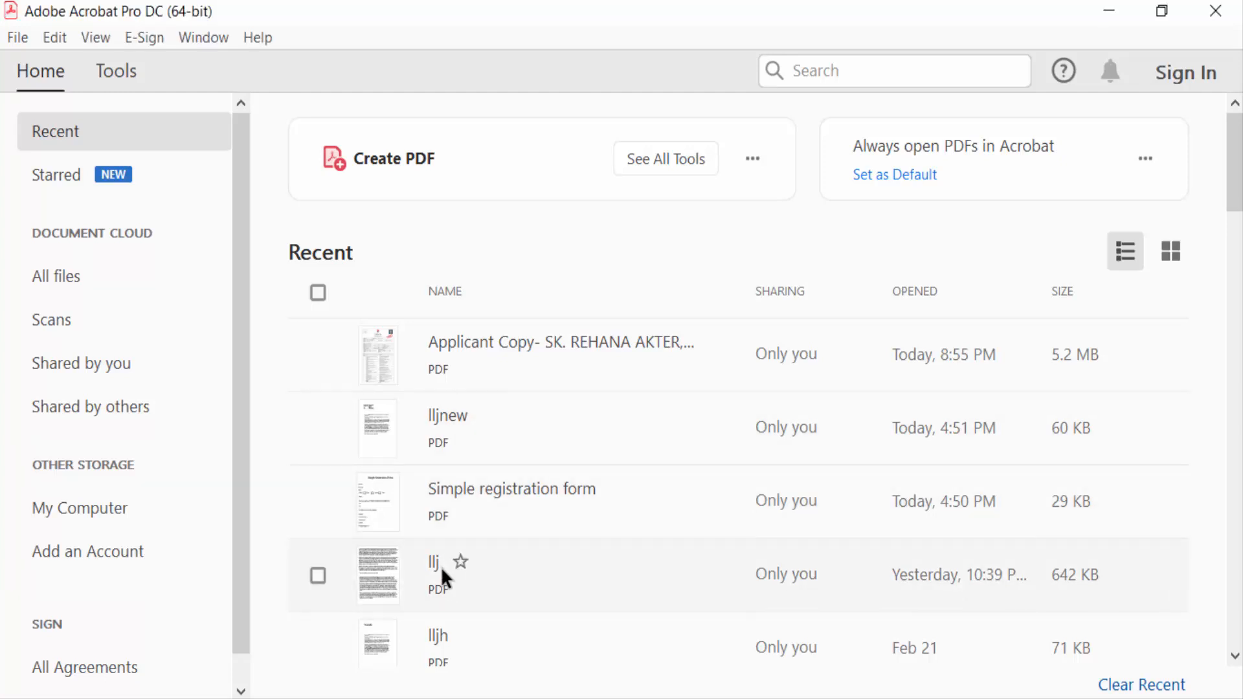
- Open the recent PDF 'llj' from the Home list and scroll its first page
double_click(434, 563)
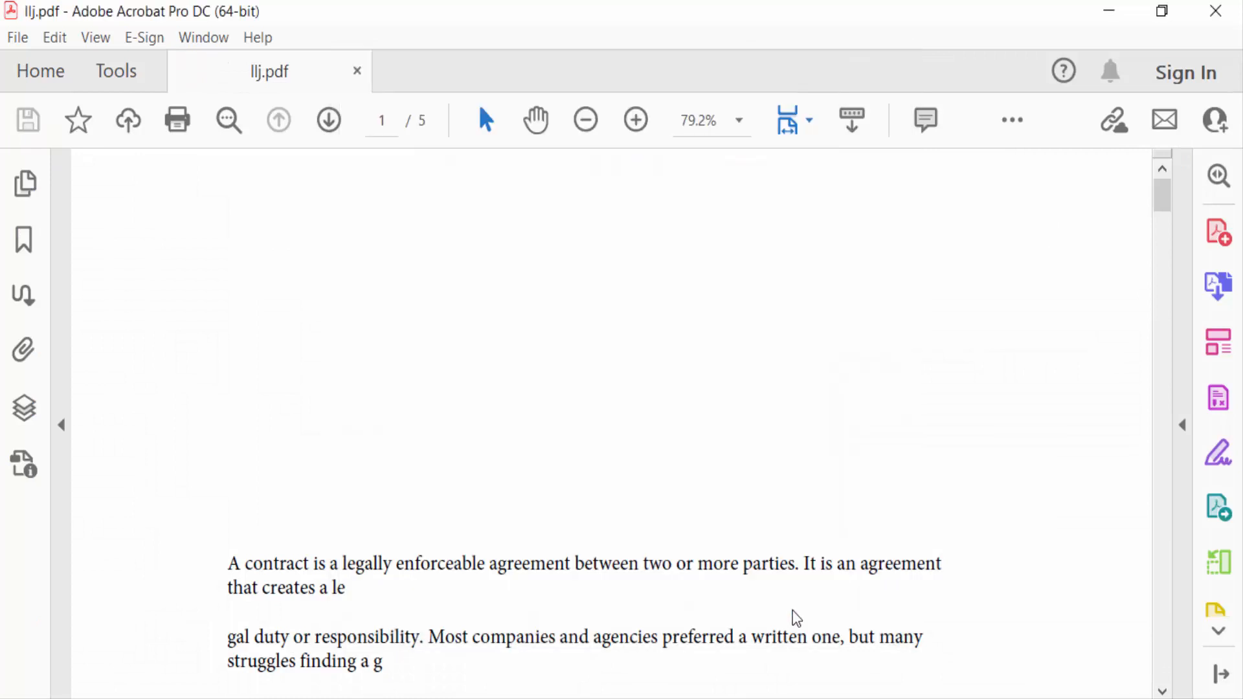
scroll(down, 3)
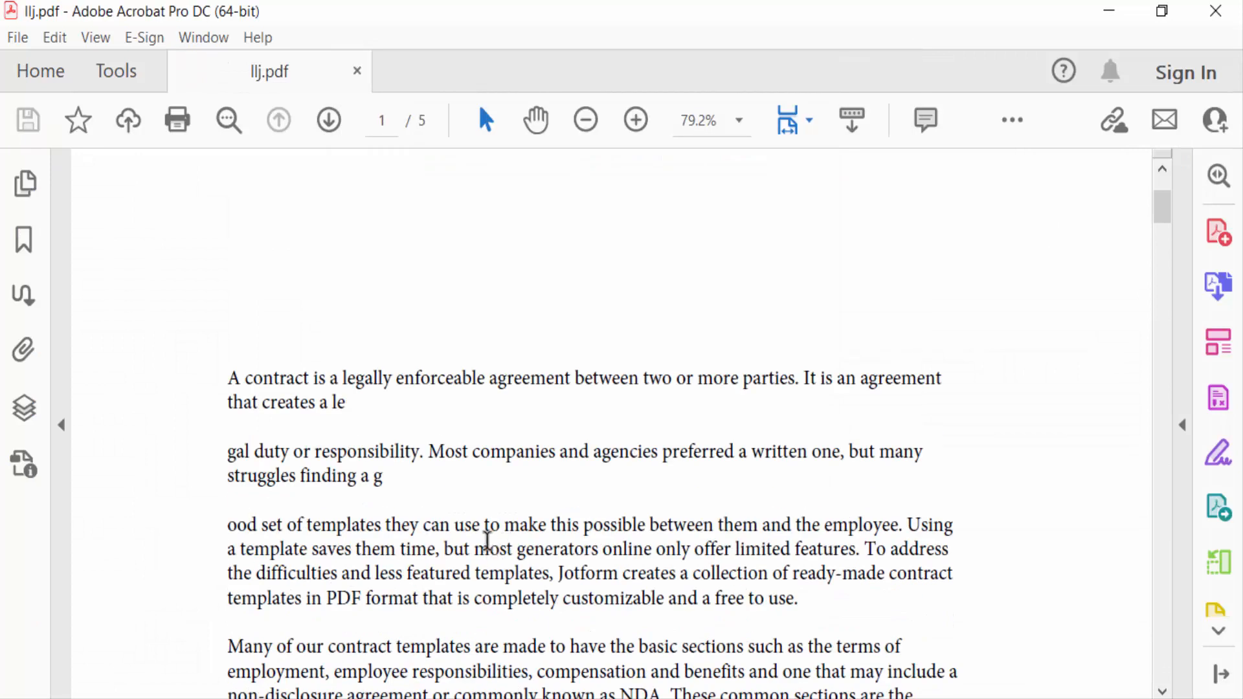
- Open Preferences from the Edit menu to reach the Signatures category
click(54, 37)
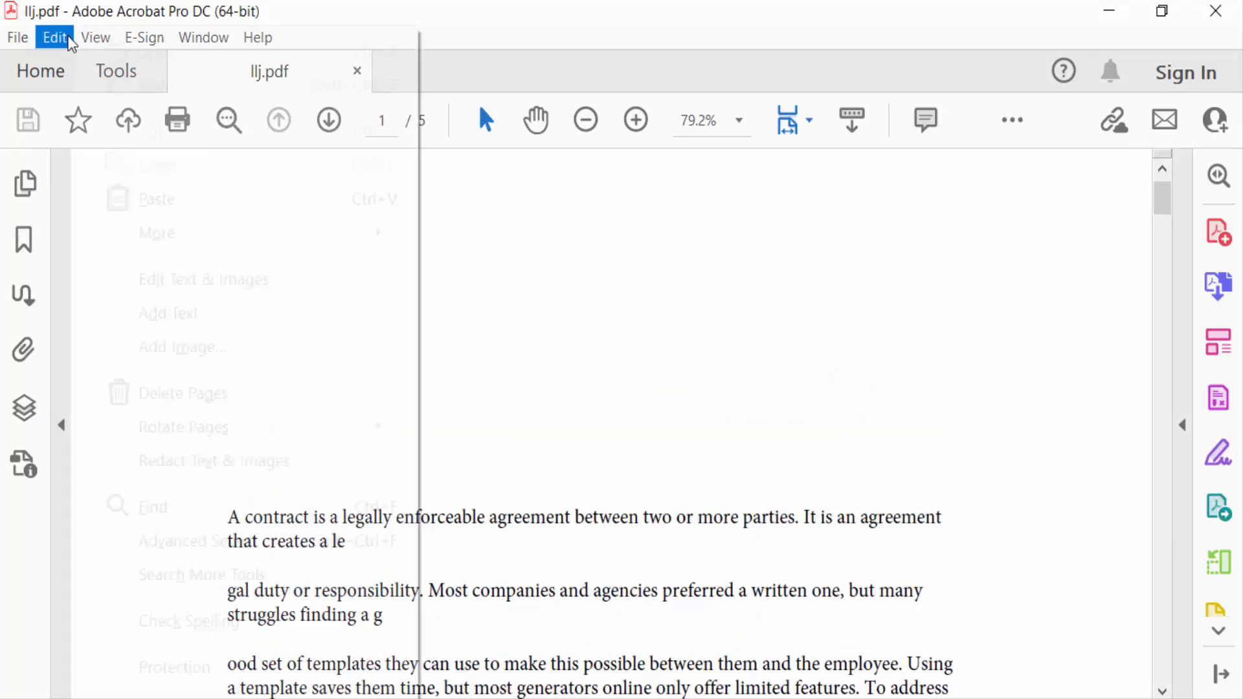
click(51, 37)
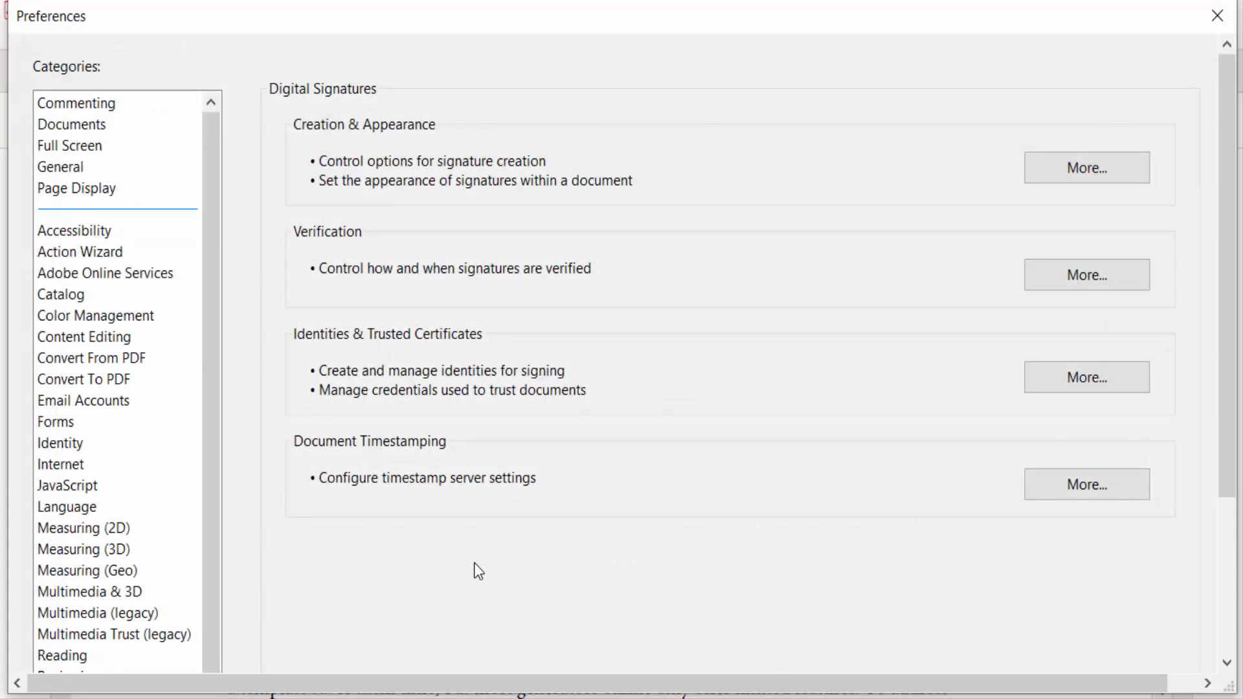
mouse_move(334, 483)
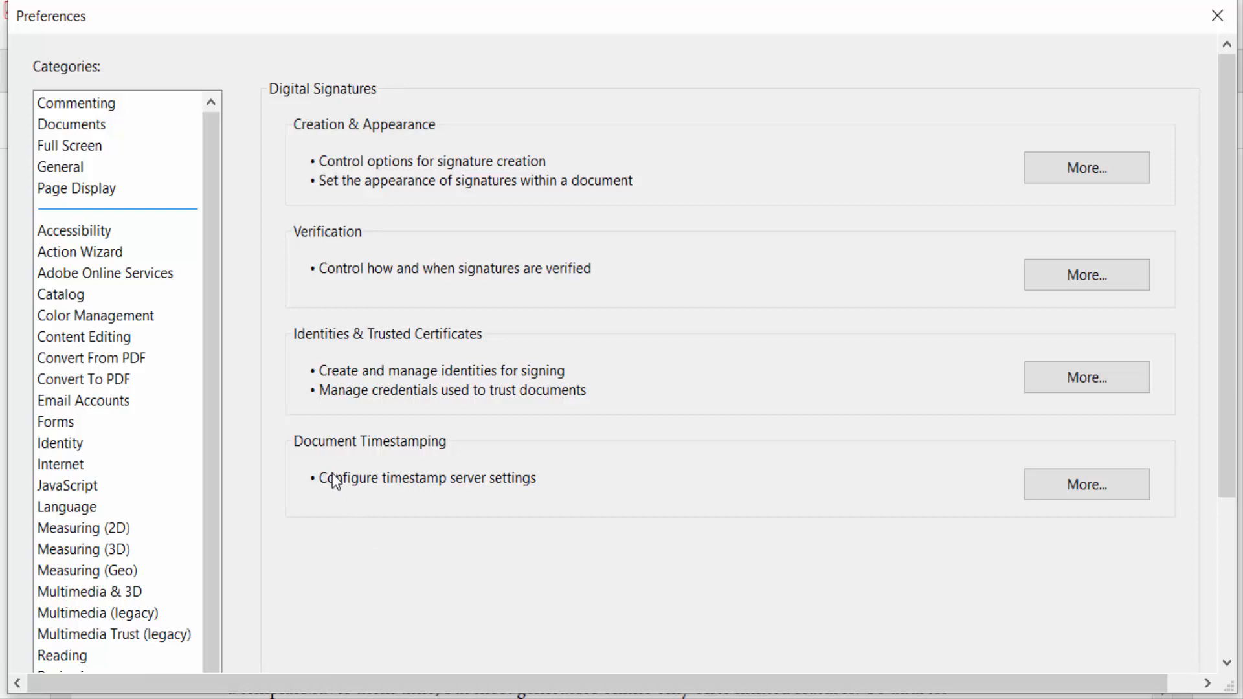
mouse_move(356, 350)
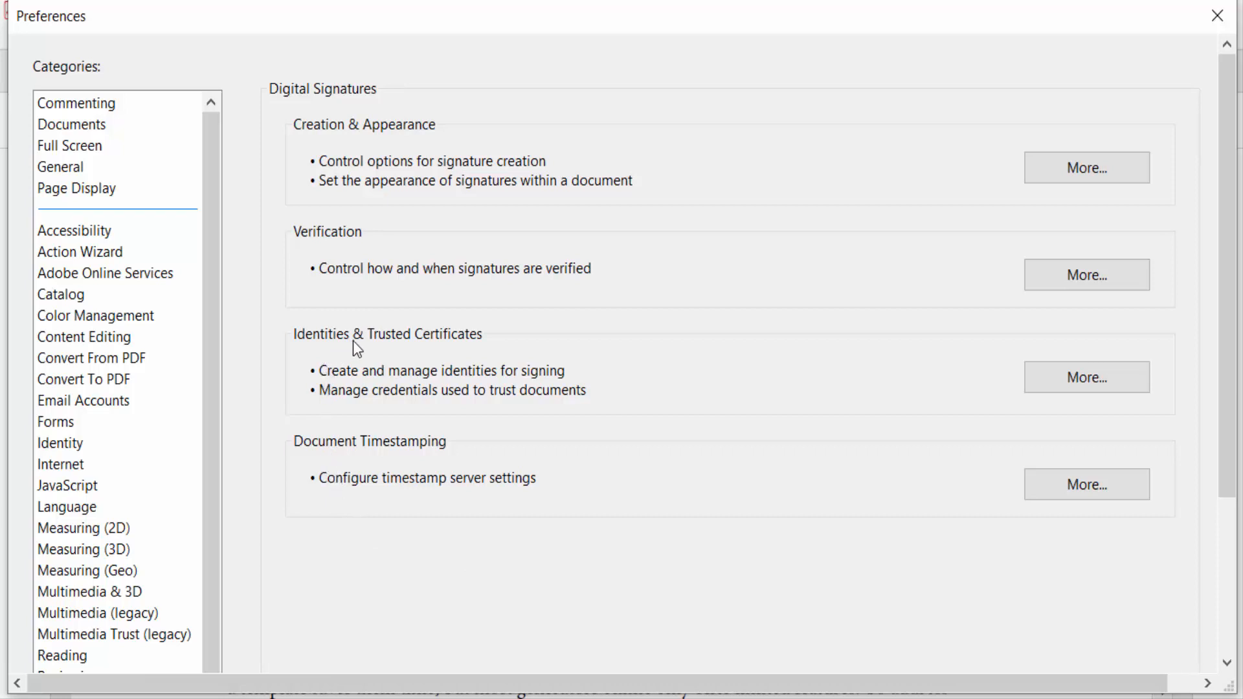
mouse_move(1066, 406)
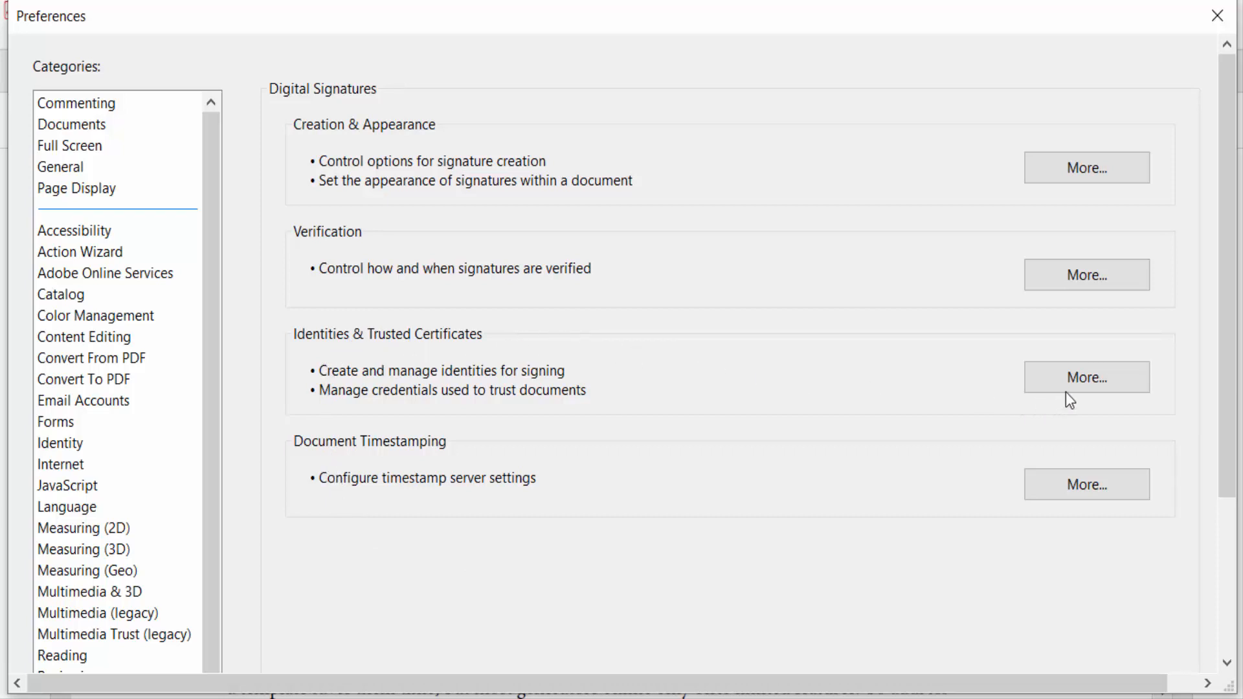
- Under Identities & Trusted Certificates, add a new digital ID created now and continue
click(1087, 377)
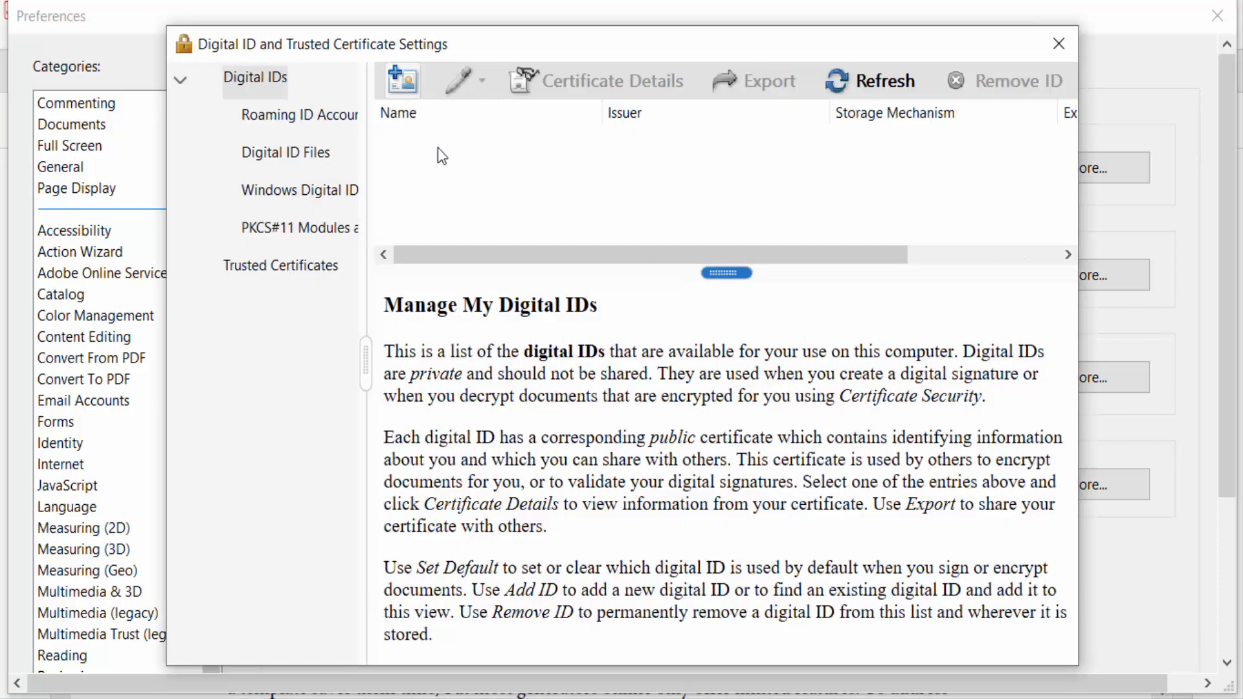
mouse_move(409, 97)
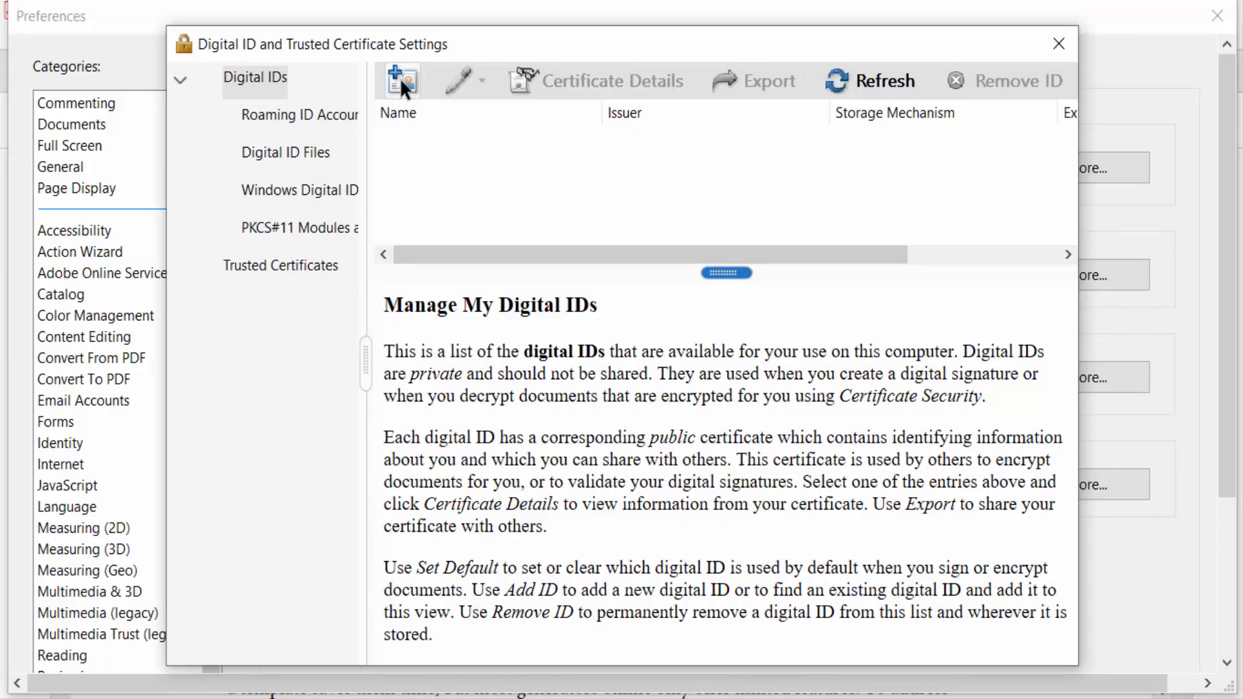
click(399, 80)
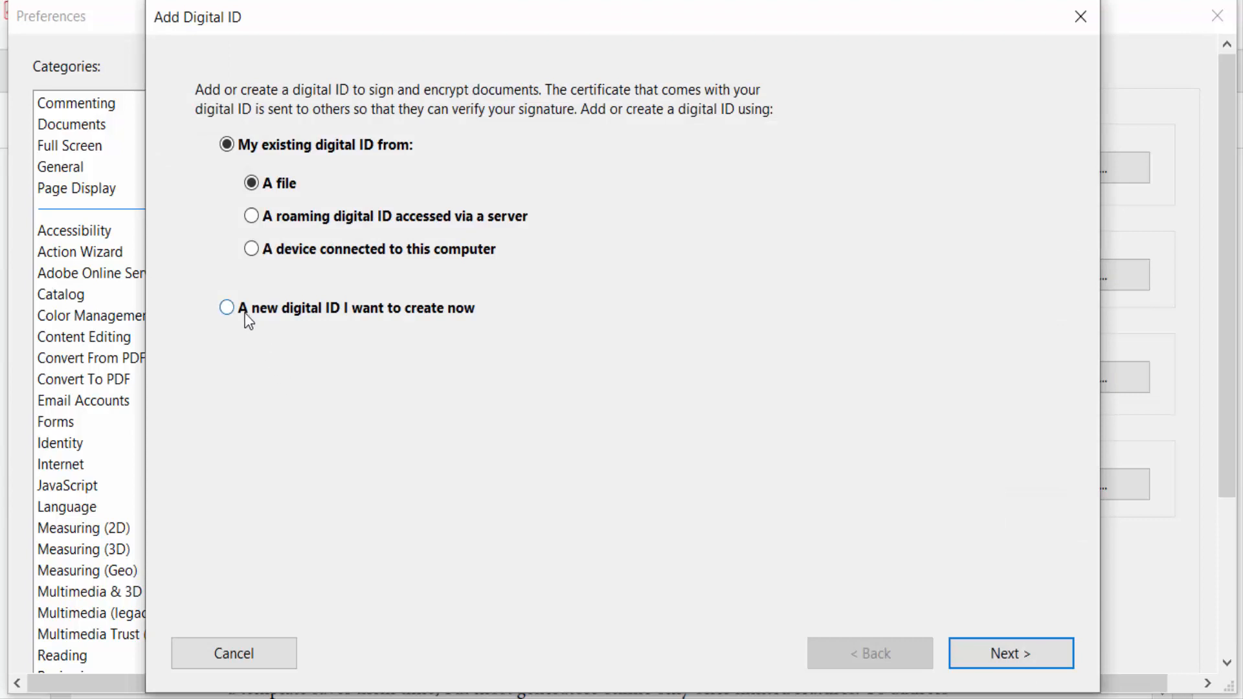
mouse_move(301, 324)
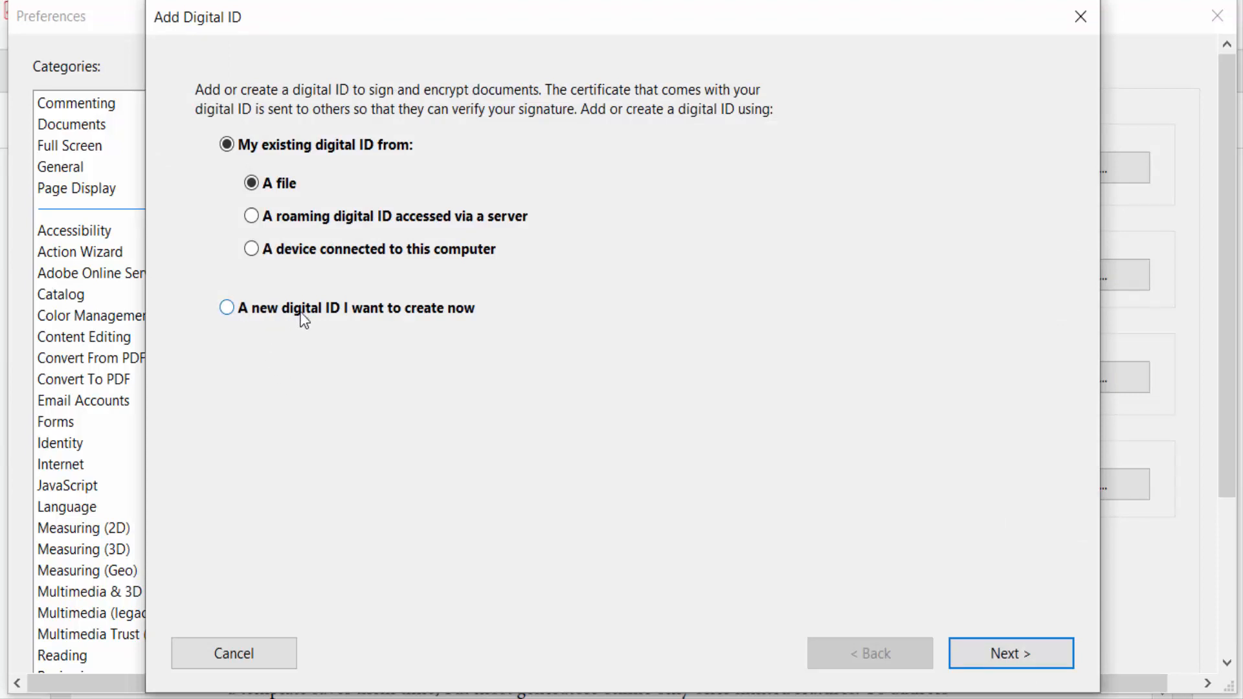
click(227, 308)
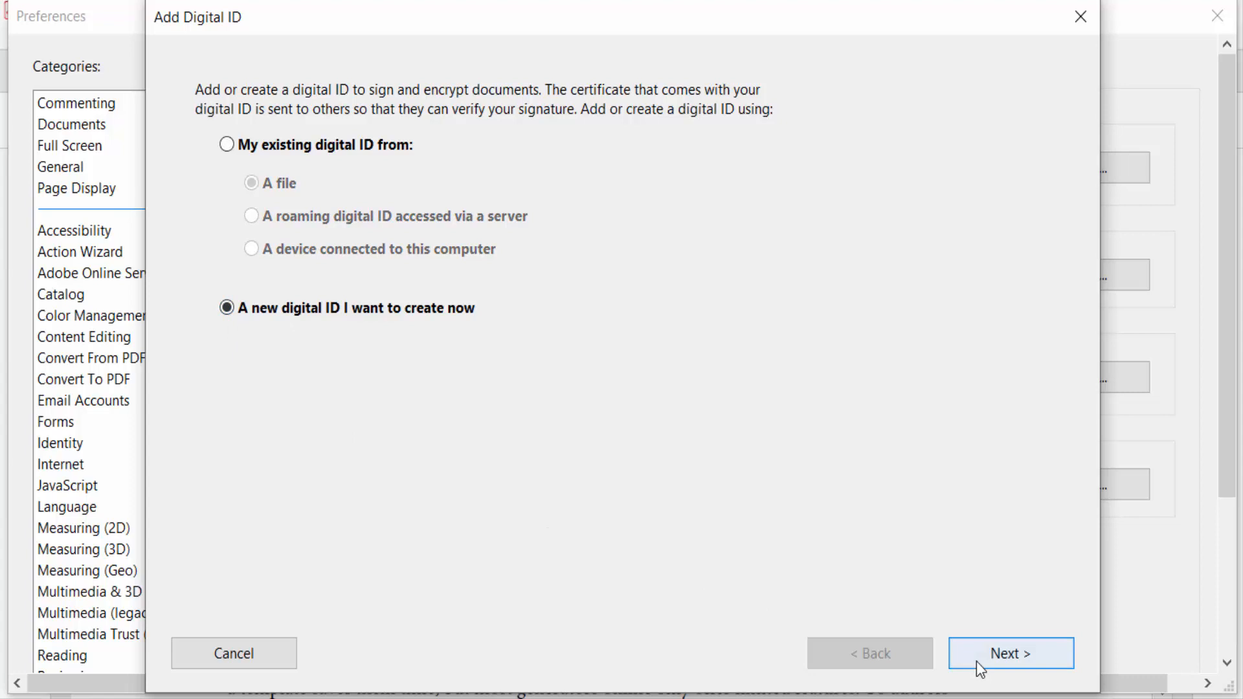
click(1007, 654)
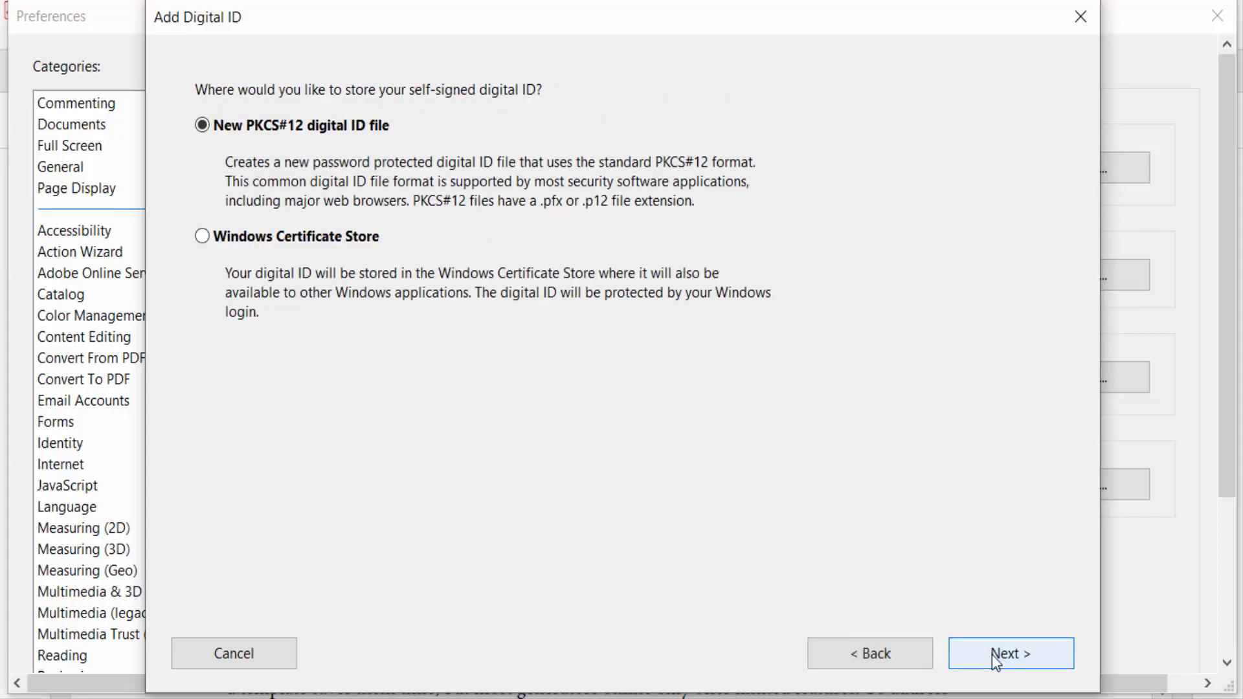
click(1010, 653)
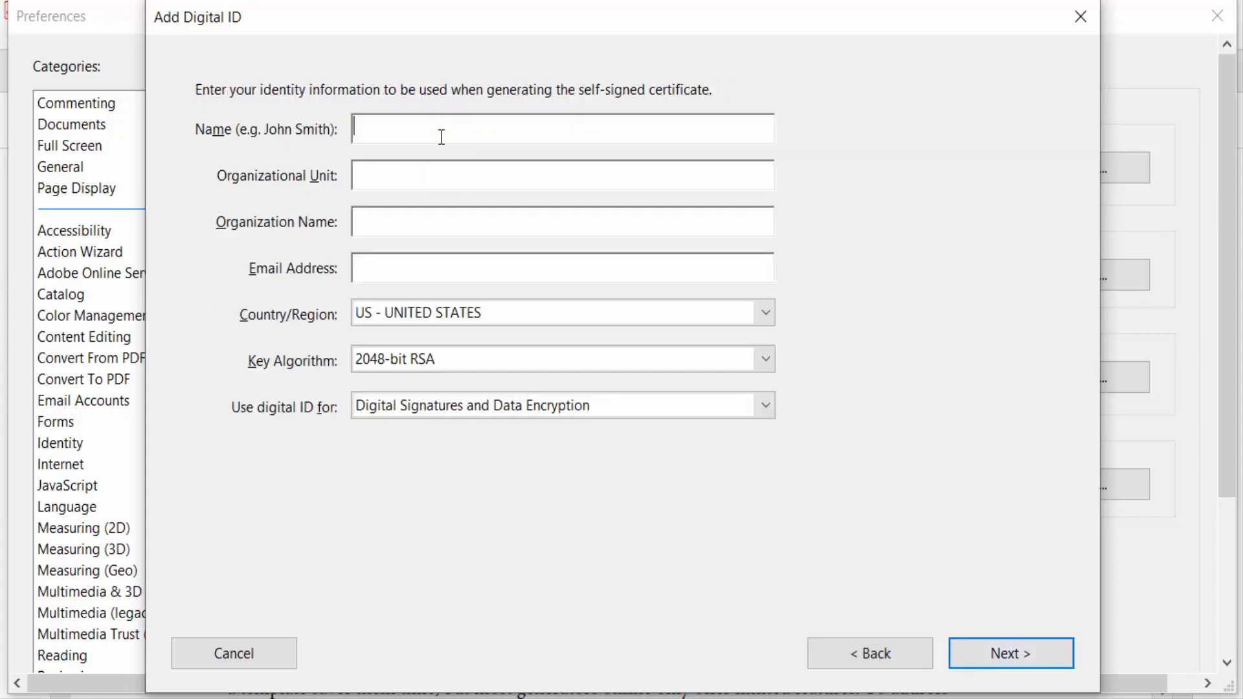
text(juthi)
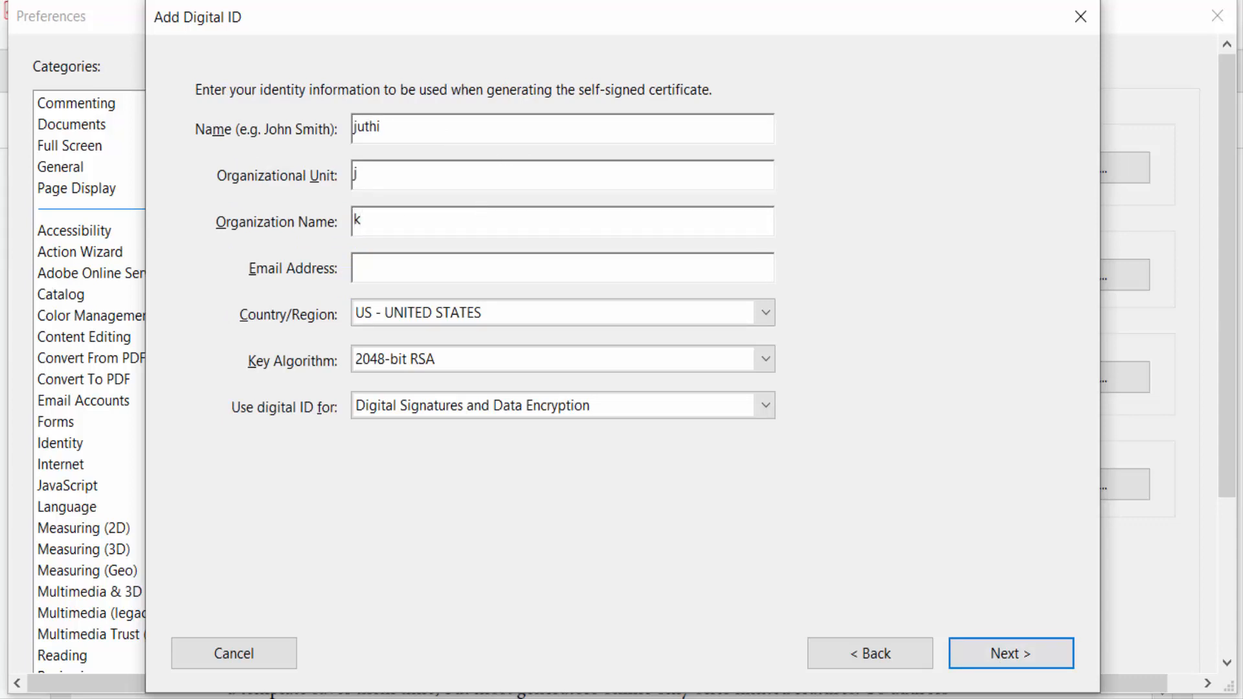
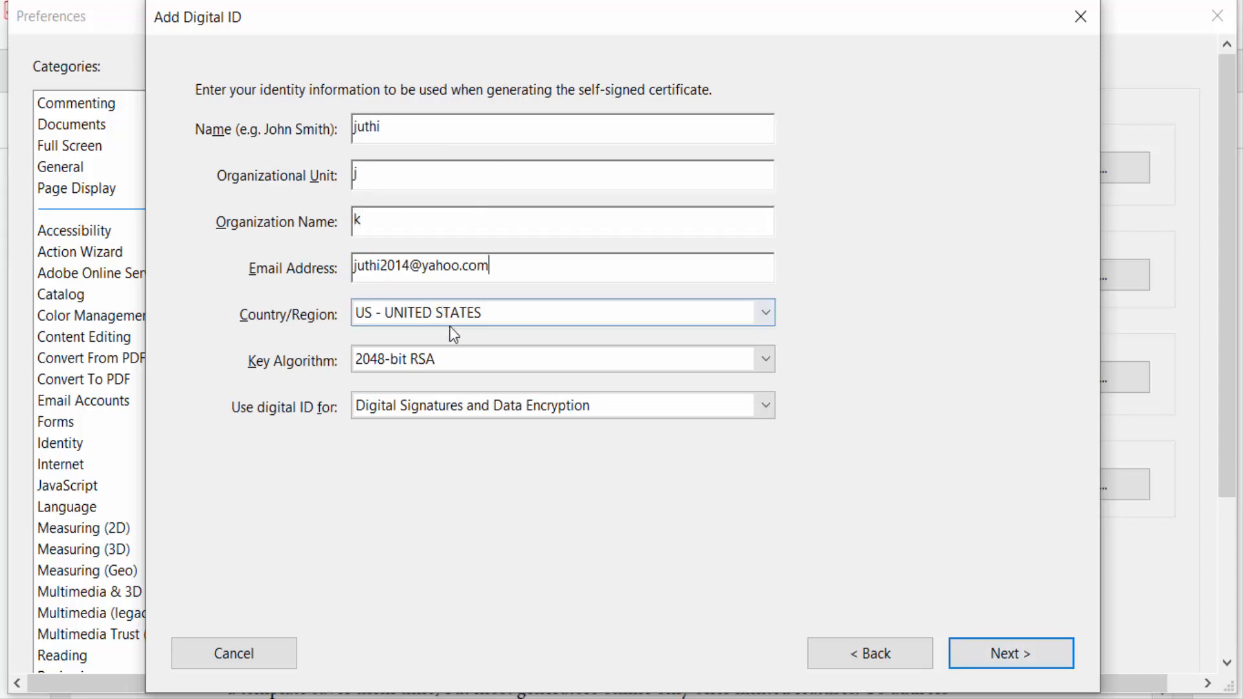
mouse_move(1046, 672)
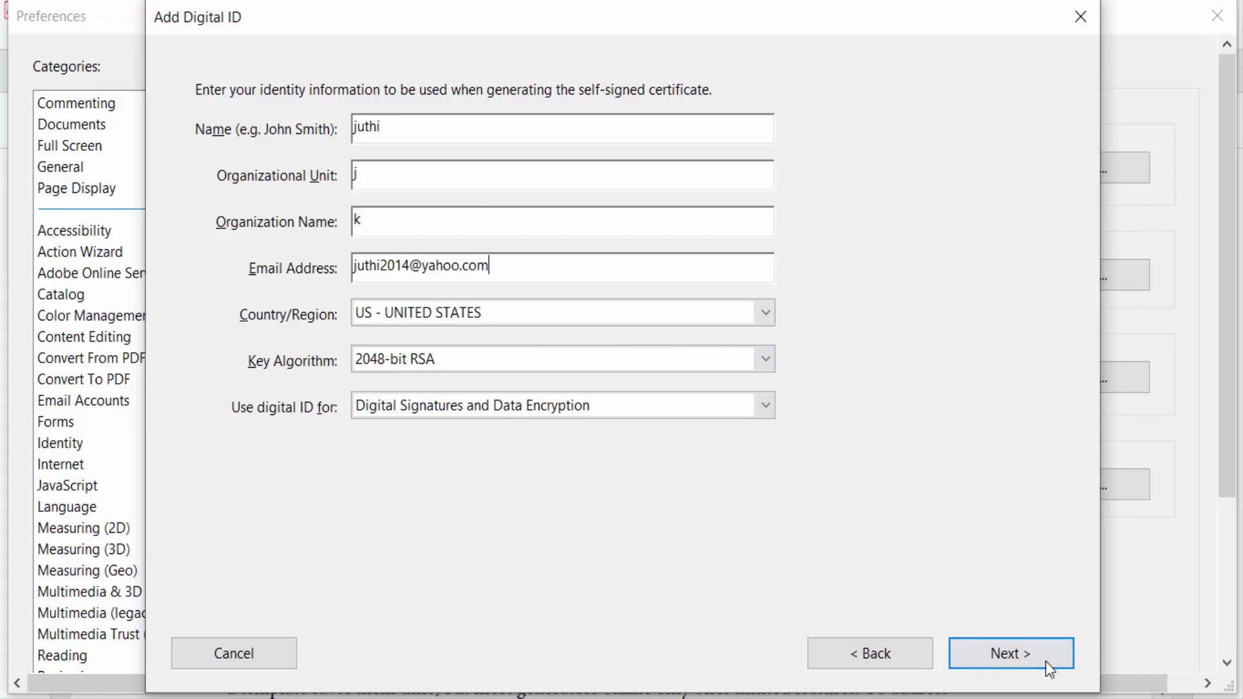
- Set and confirm the .pfx file password, then finish the wizard
click(1009, 653)
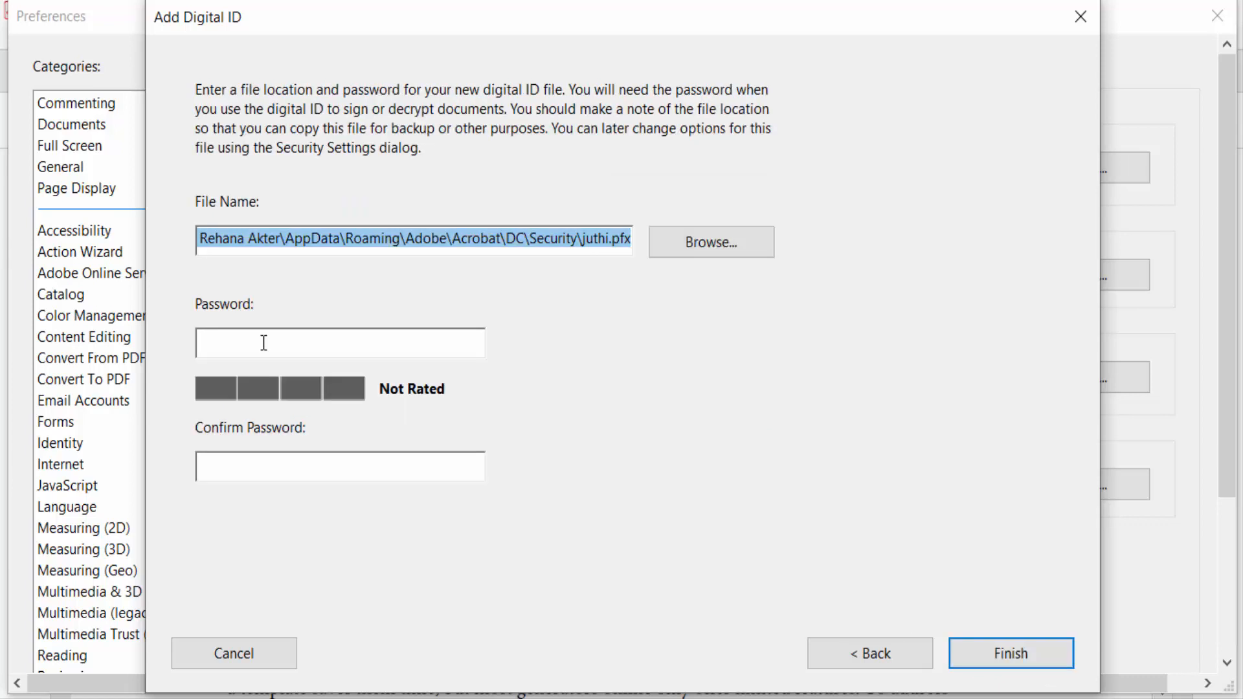
text(********)
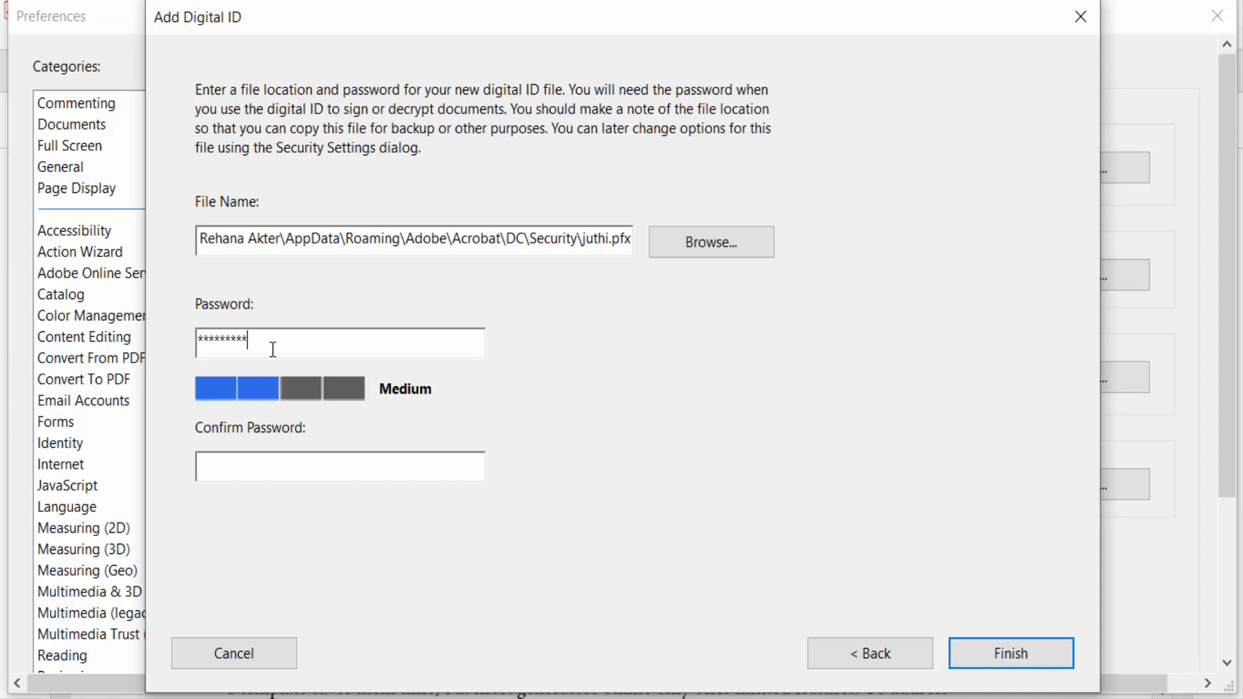
text(********)
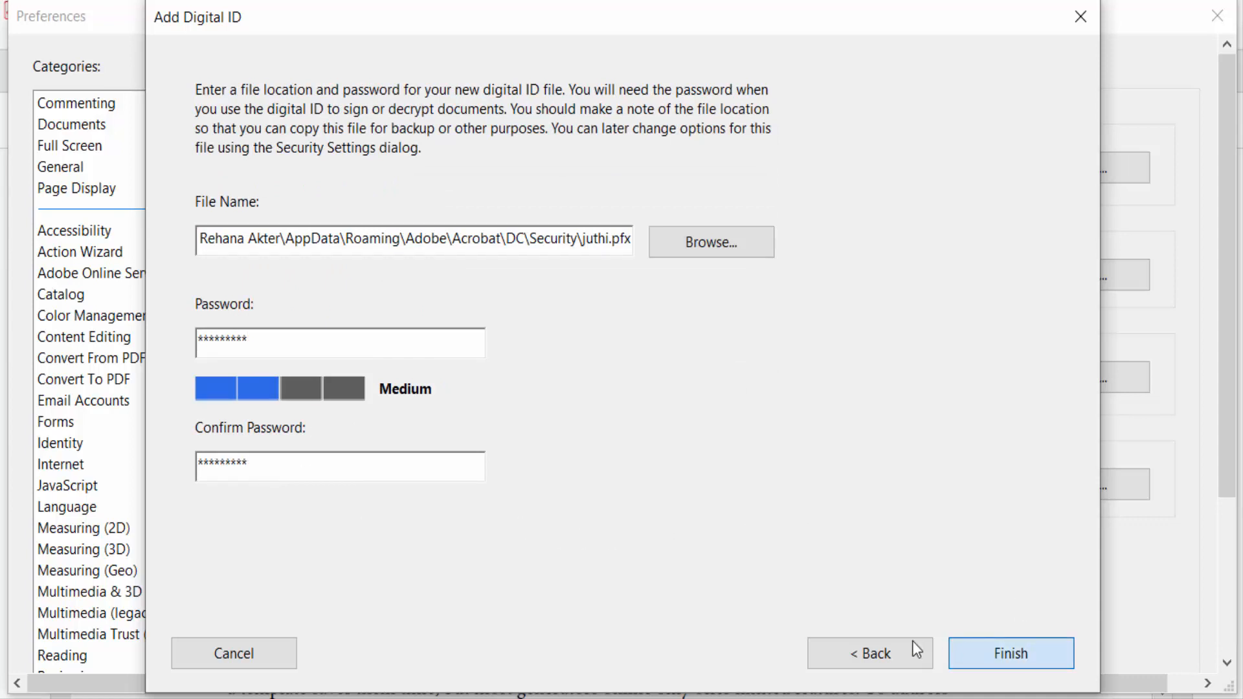
click(1009, 654)
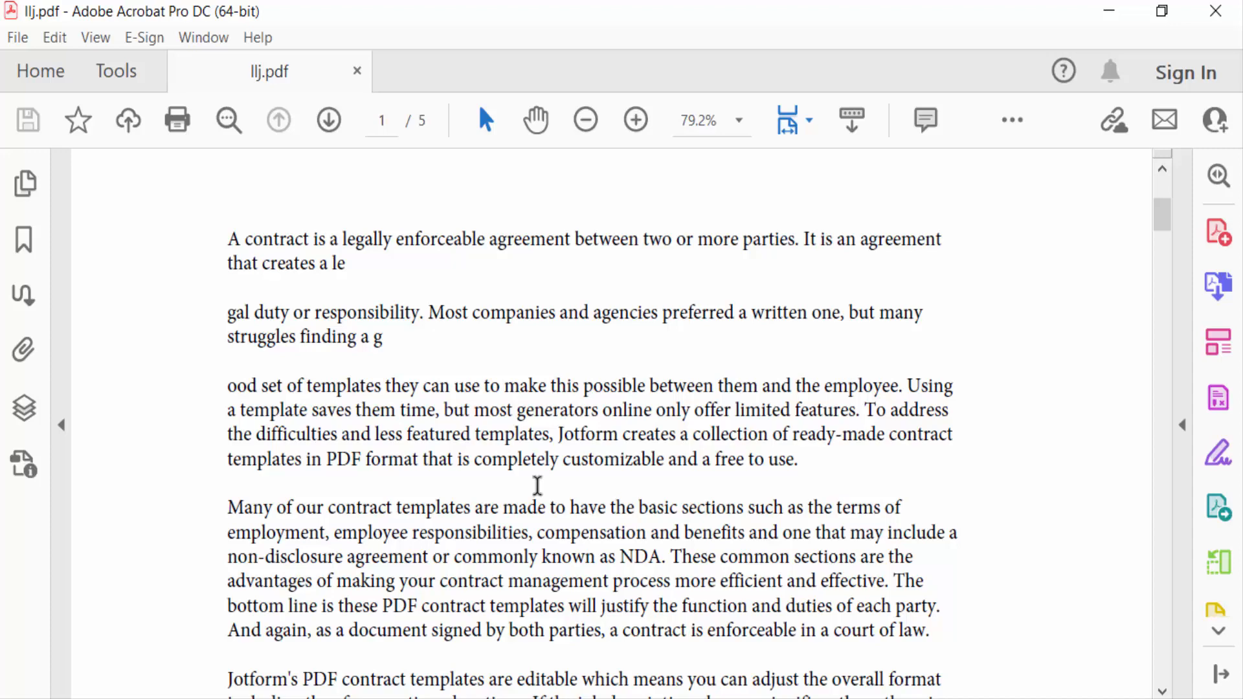
- Scroll down through the llj contract to the end of its text
scroll(down, 3)
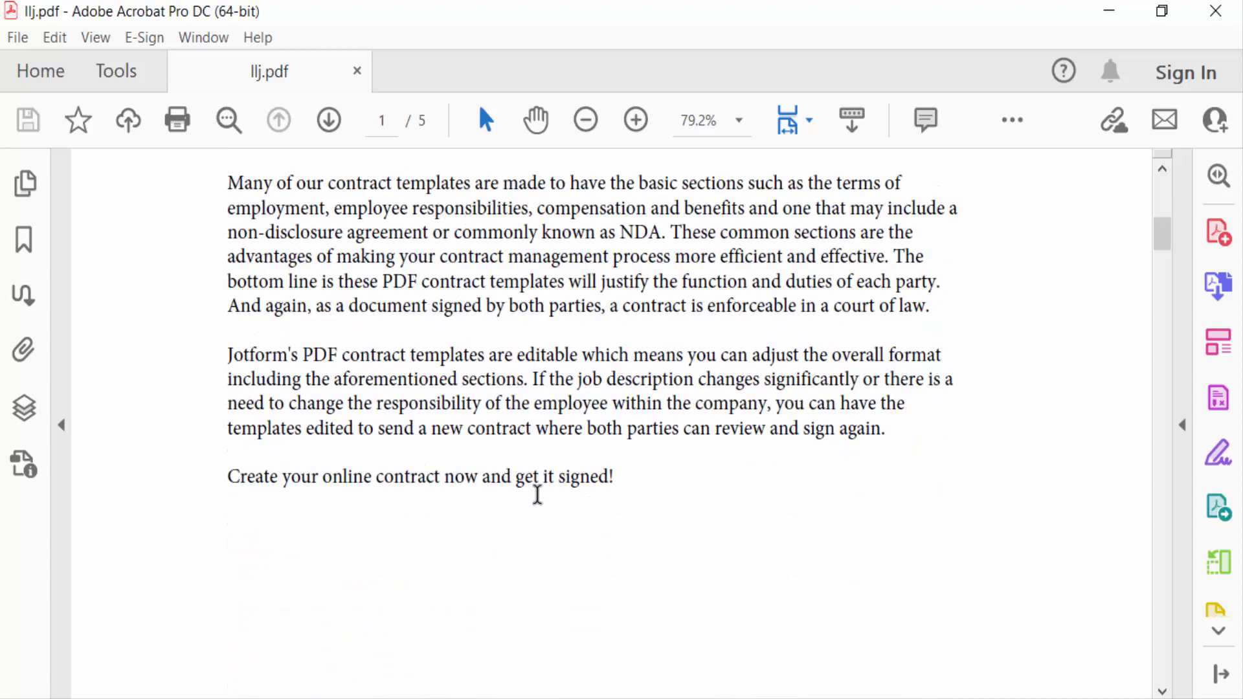
scroll(down, 3)
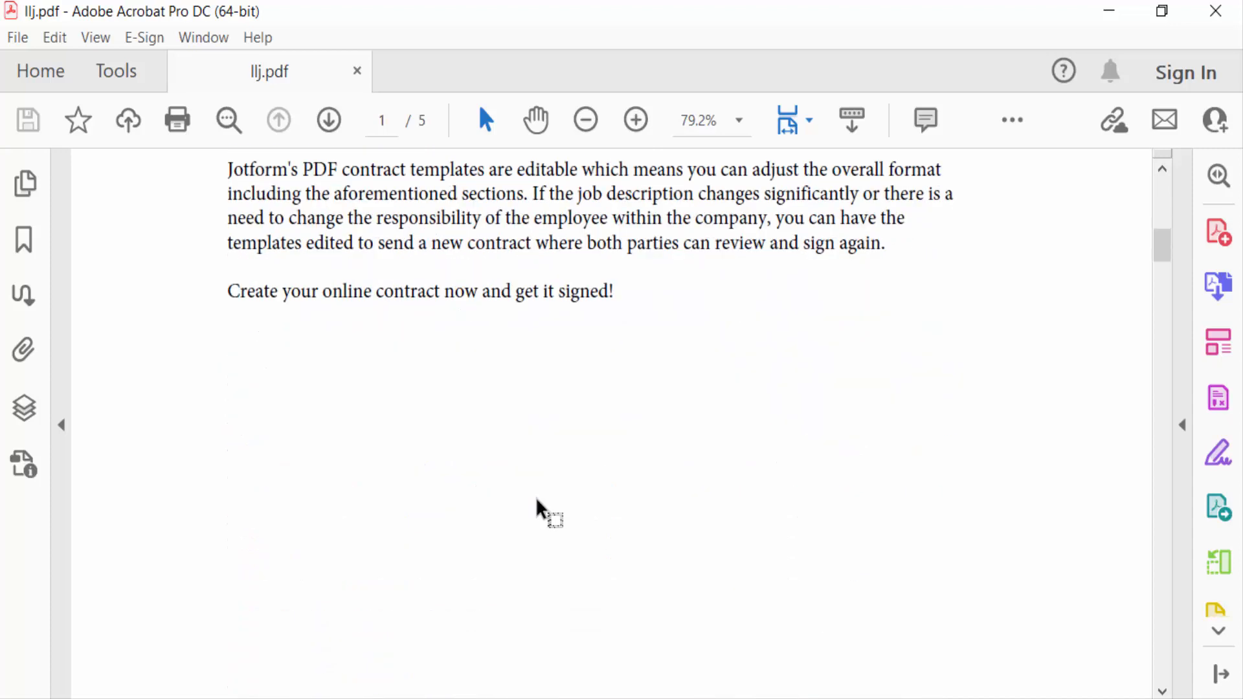